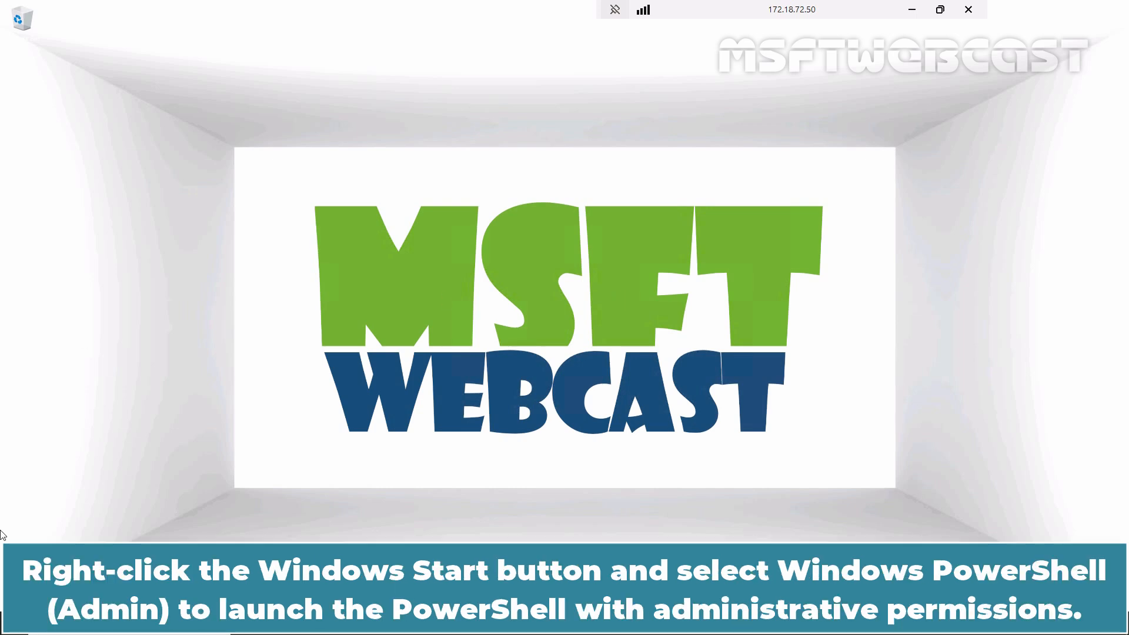
{"action": "mouse_move", "coordinate": [98, 469]}
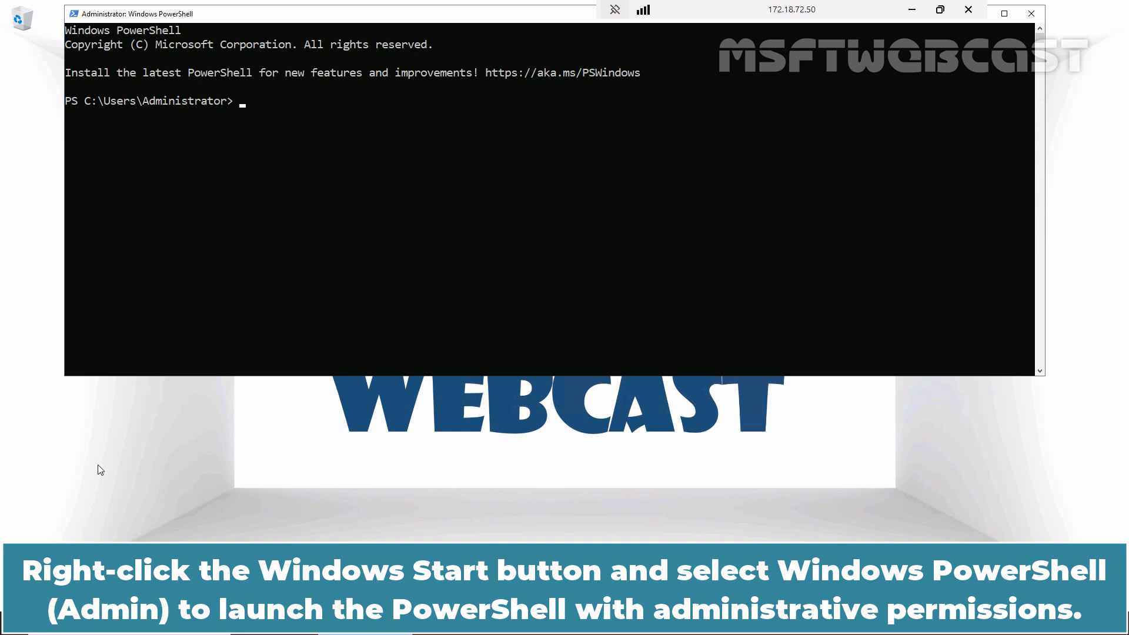
Install the FS-iSCSITarget-Server feature with management tools via Install-WindowsFeature.
{"action": "type", "text": "Install-WindowsFeature FS-iSCSITarget-server -IncludeManagementTools"}
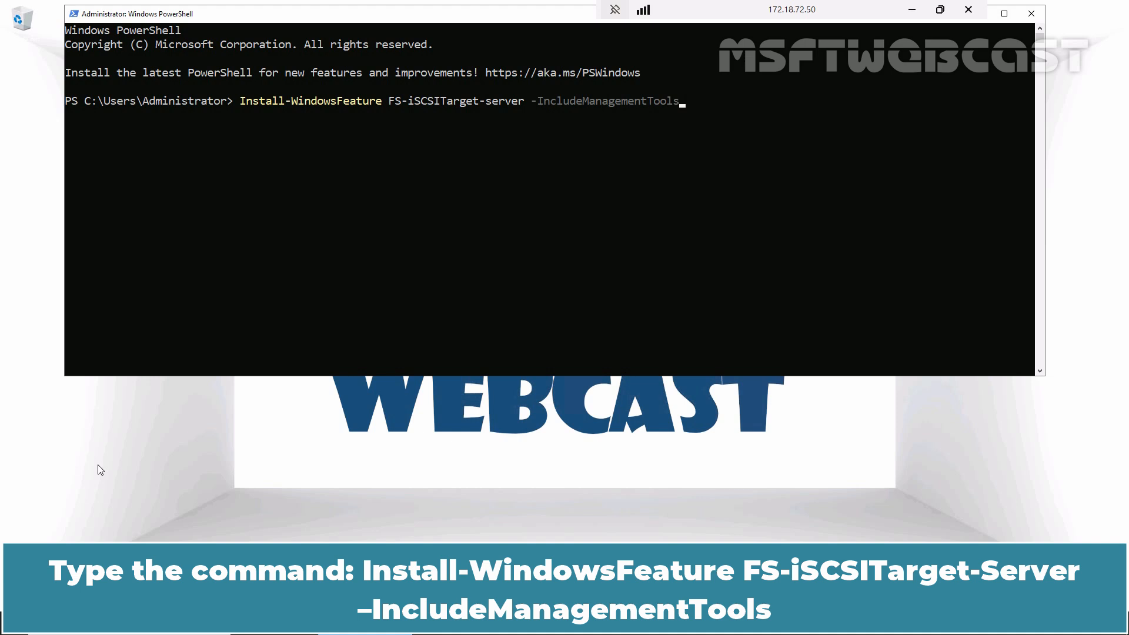
{"action": "key", "text": "Return"}
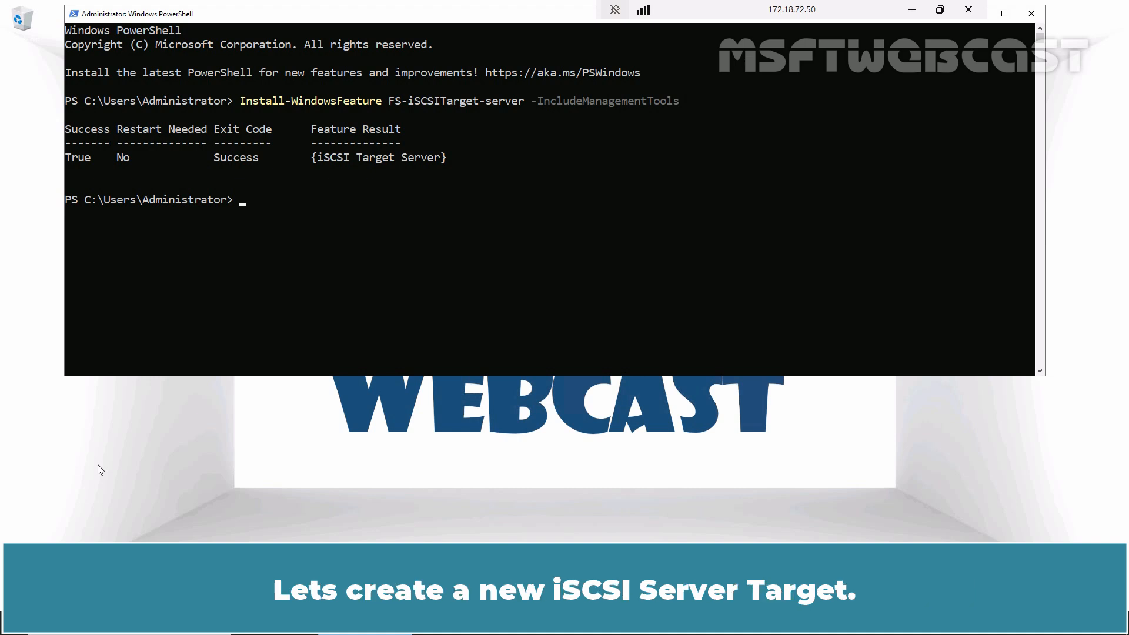
Create iSCSI server target iSCSITarget01 allowing initiator IPAddress 172.18.72.98.
{"action": "type", "text": "New-IscsiServerTarget -TargetName iSCSITarget01 -InitiatorId @(\"IPAddress:172.18.72.98\")"}
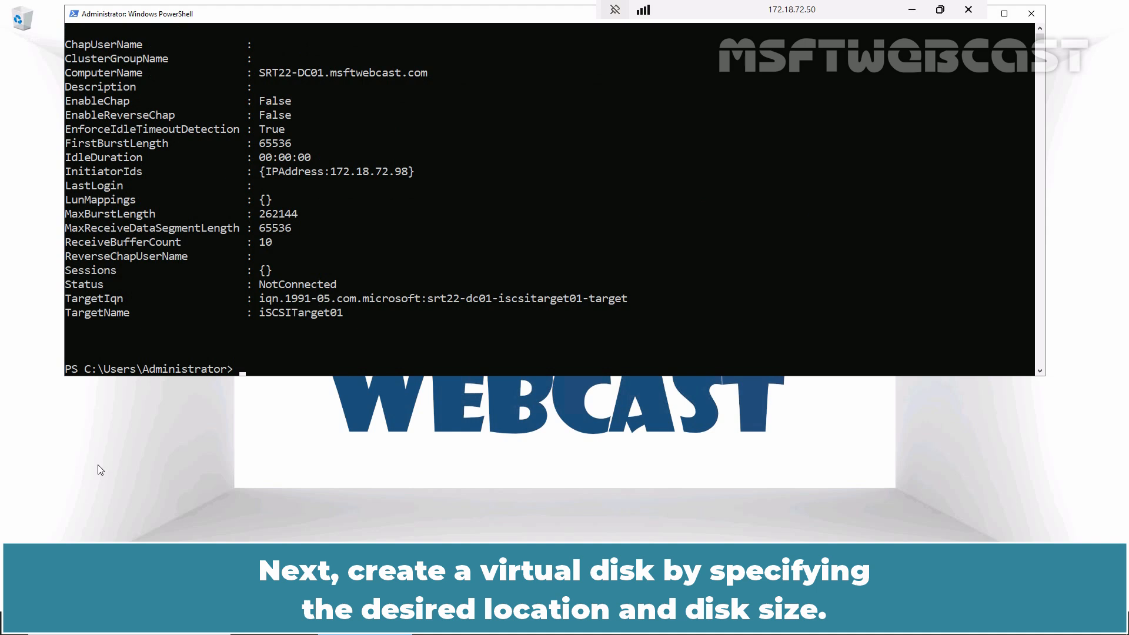
Create a 100 GB iSCSI virtual disk at E:\iSCSIStorage\Disk01.vhdx.
{"action": "type", "text": "New-IscsiVirtualDisk -Path E:\\iSCSIStorage\\Disk01.vhdx -SizeBytes 100GB"}
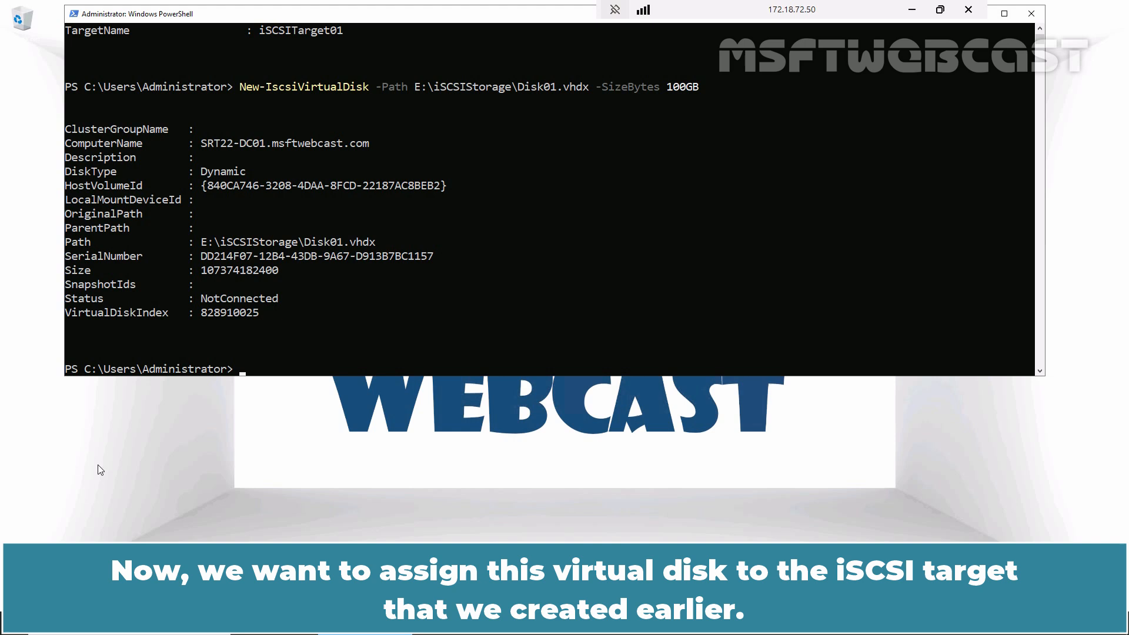
Map E:\iSCSIStorage\Disk01.vhdx to iSCSITarget01 as LUN 55.
{"action": "type", "text": "Add-IscsiVirtualDiskTargetMapping -TargetName iSCSITarget01 -Path E:\\iSCSIStorage\\Disk01.vhdx -Lun 55"}
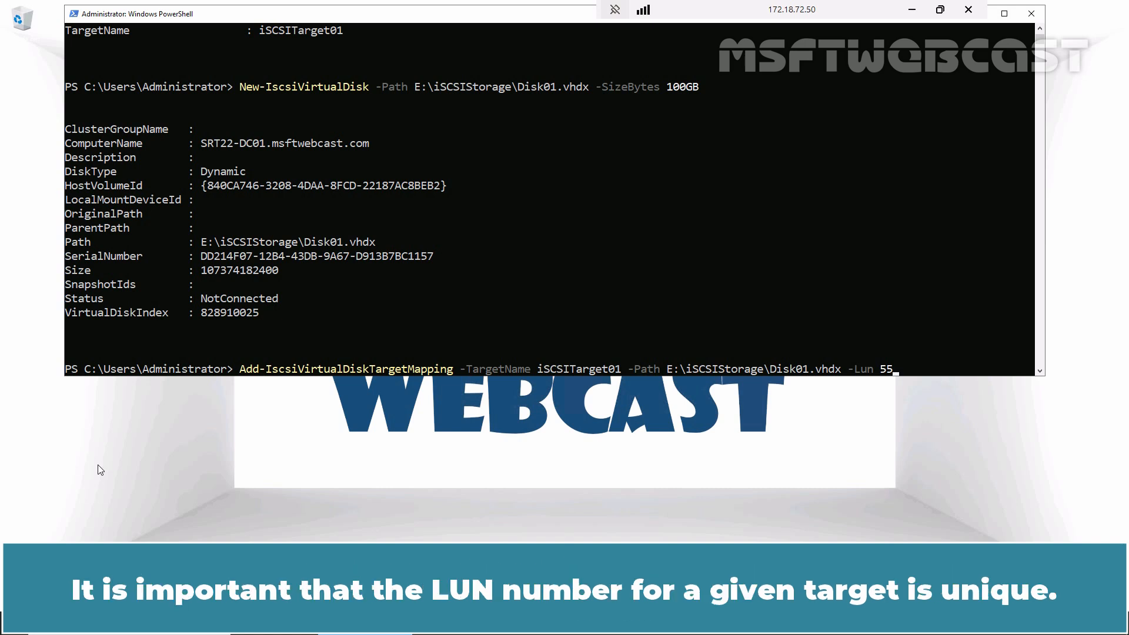
{"action": "key", "text": "Return"}
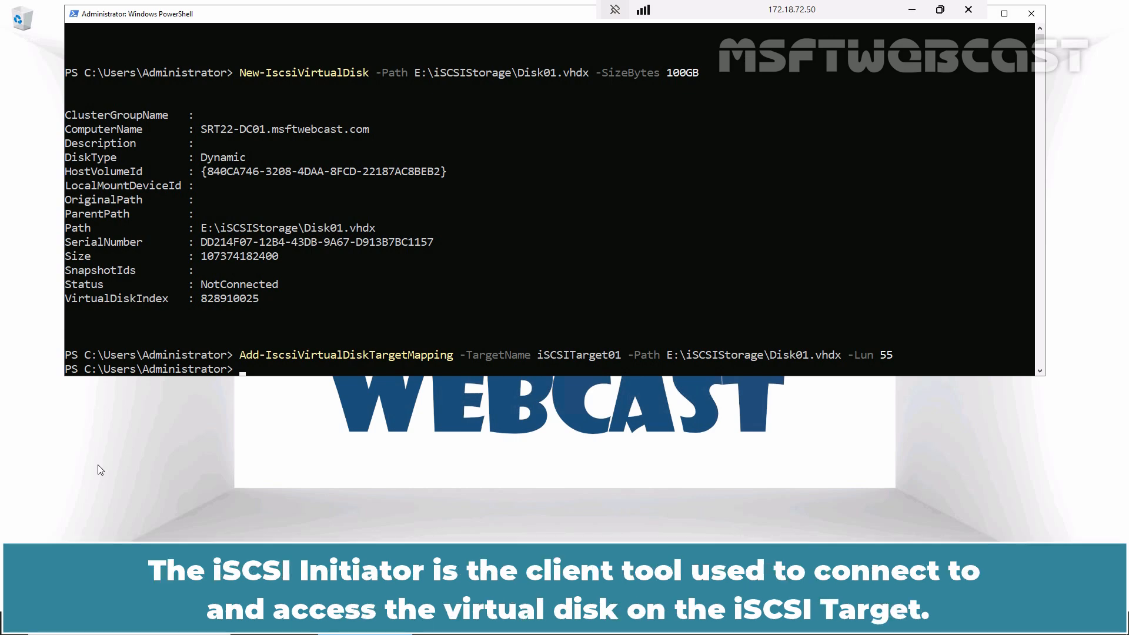
{"action": "mouse_move", "coordinate": [910, 13]}
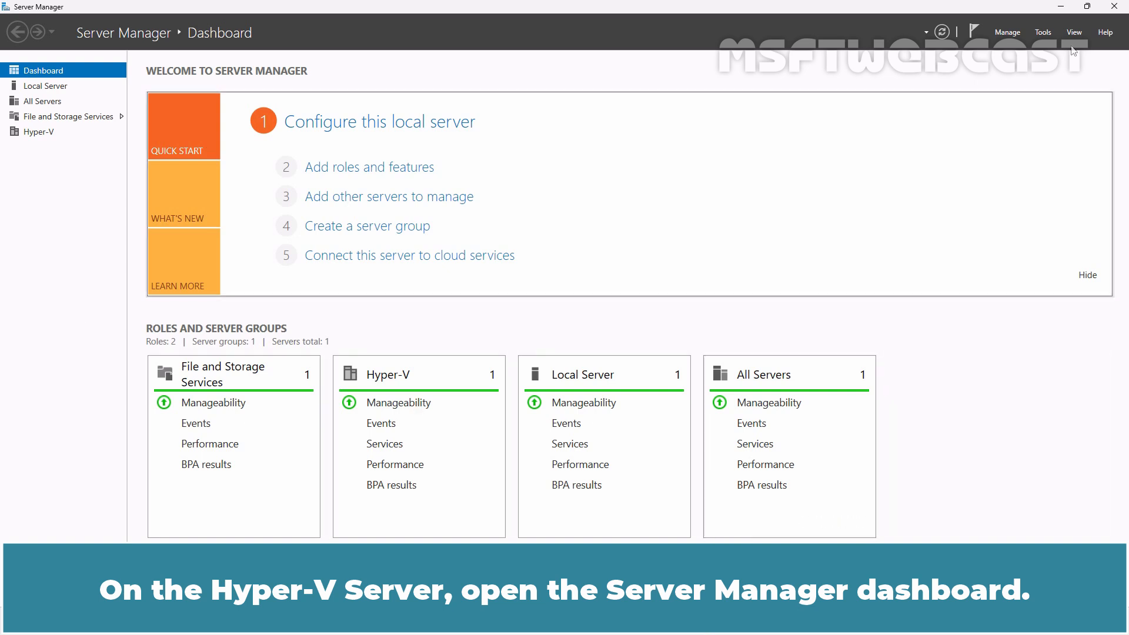
Launch iSCSI Initiator from Server Manager Tools and agree to start the Microsoft iSCSI service.
{"action": "left_click", "coordinate": [1041, 32]}
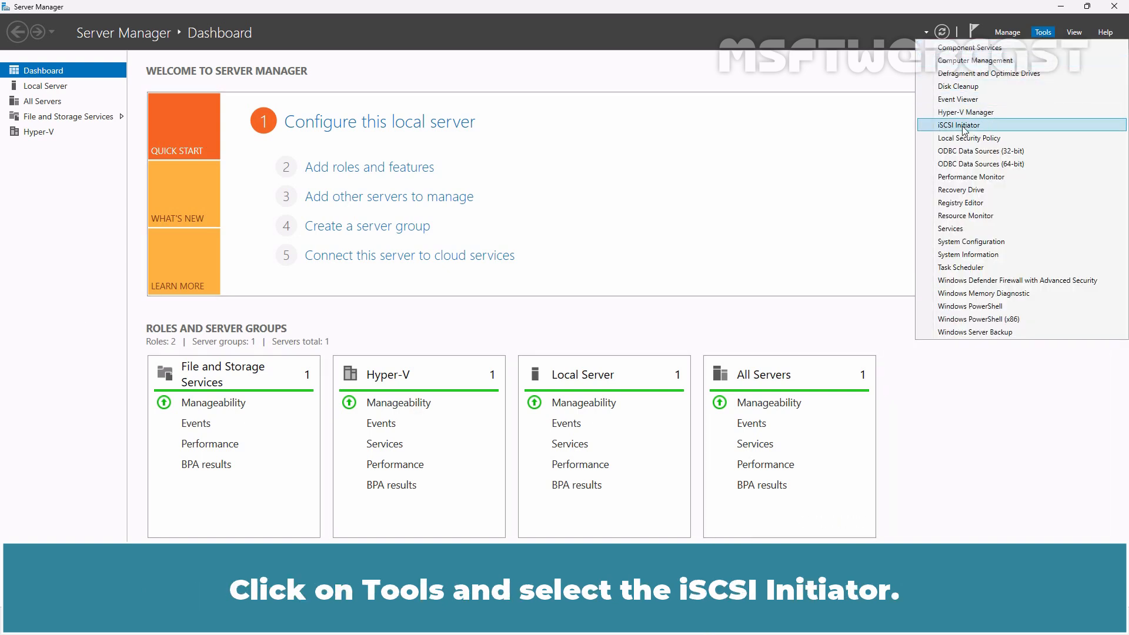
{"action": "left_click", "coordinate": [958, 125]}
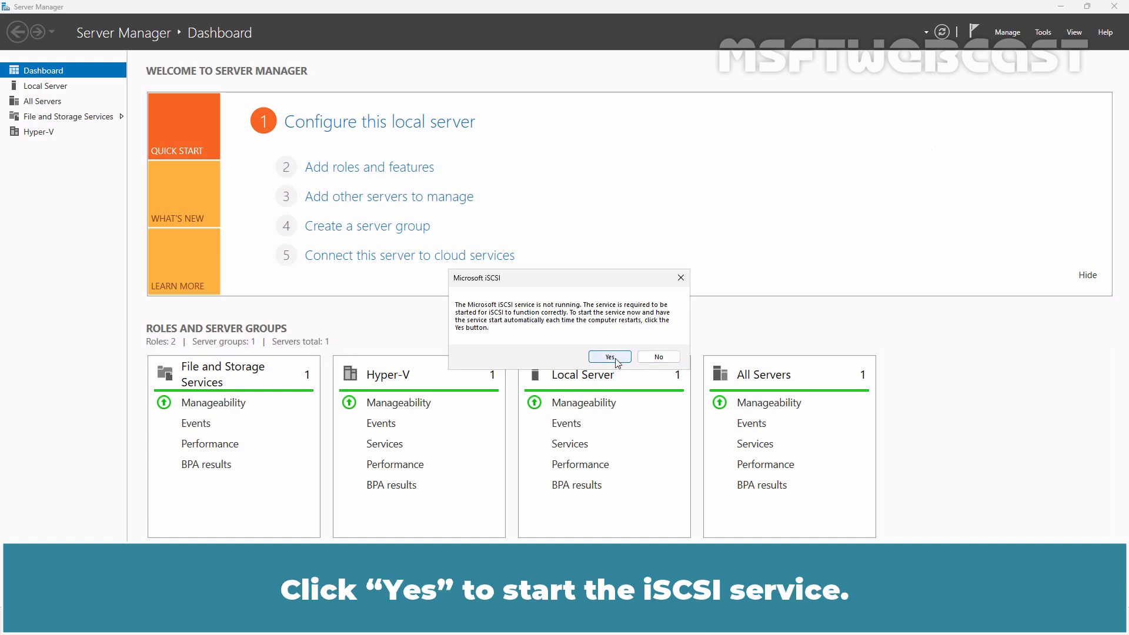
{"action": "left_click", "coordinate": [609, 356]}
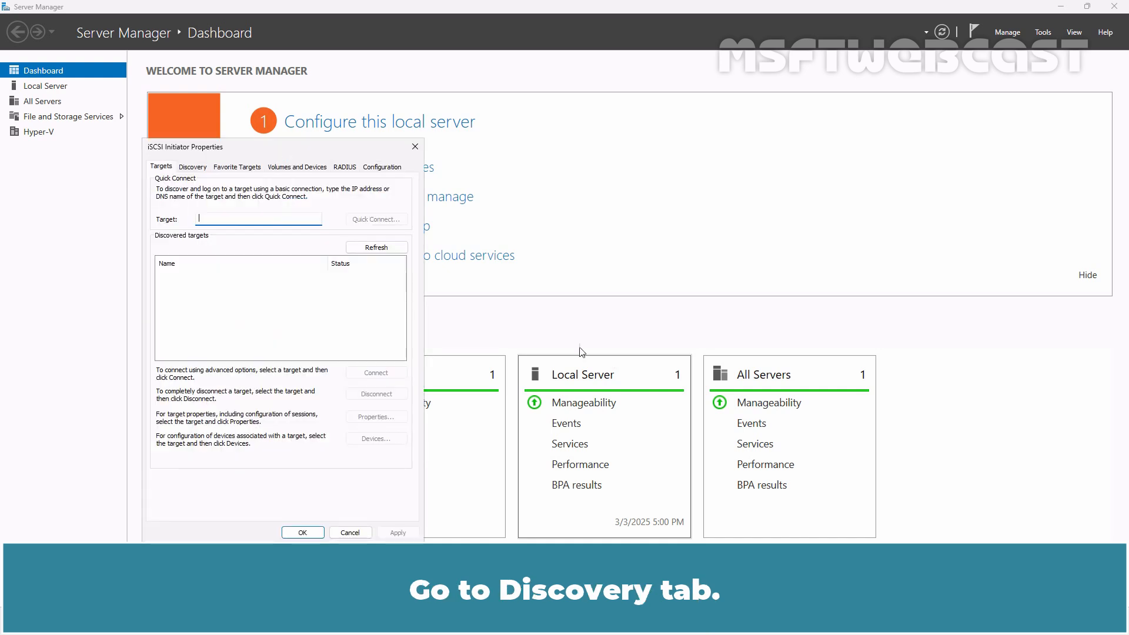
Add discovery target portal 172.18.72.50 on port 3260 in iSCSI Initiator.
{"action": "left_click", "coordinate": [192, 165]}
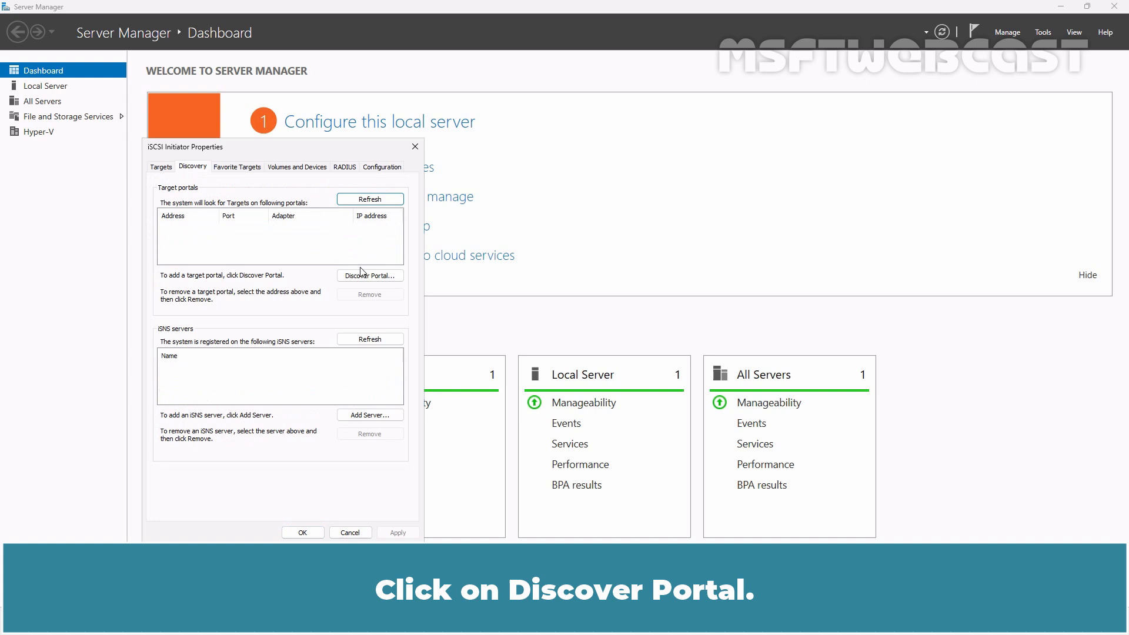
{"action": "left_click", "coordinate": [370, 275]}
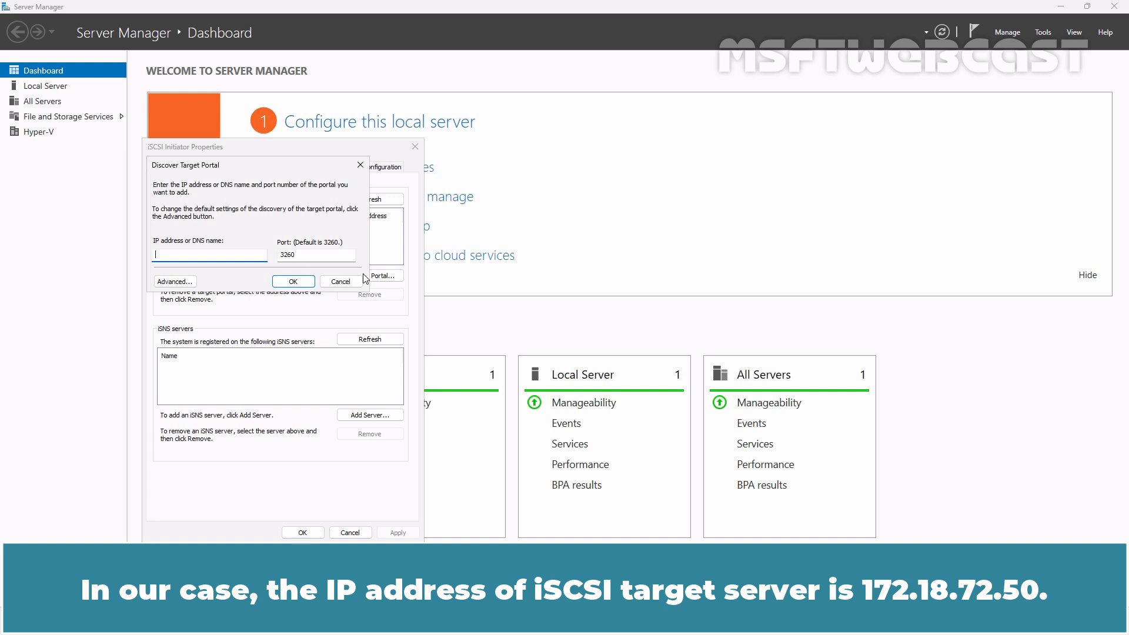
{"action": "type", "text": "1"}
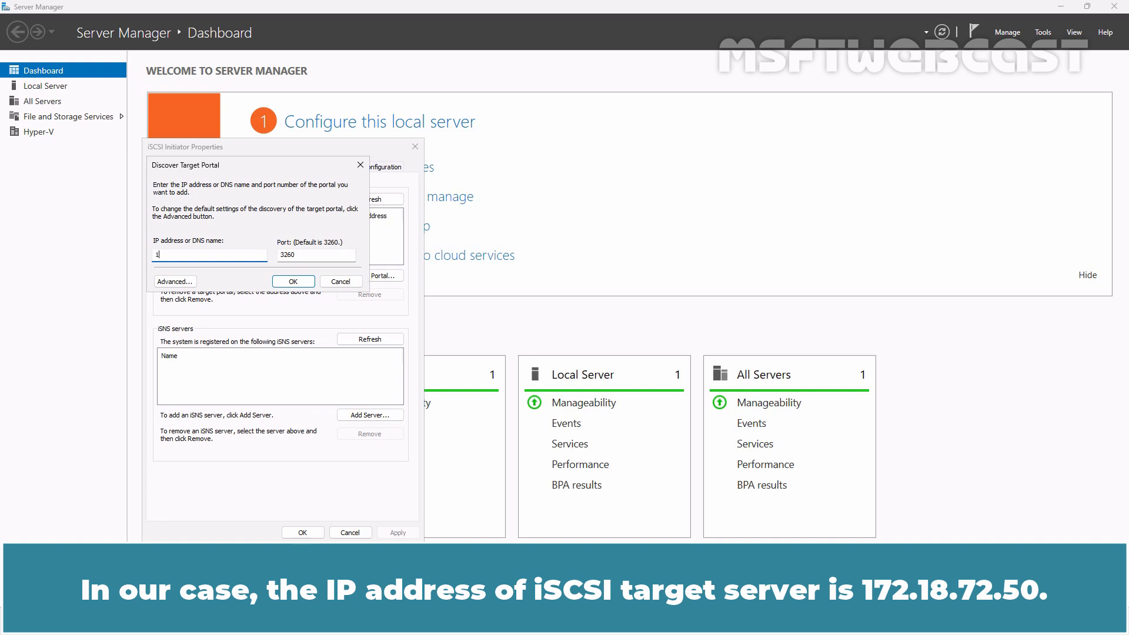
{"action": "type", "text": "172.18.72"}
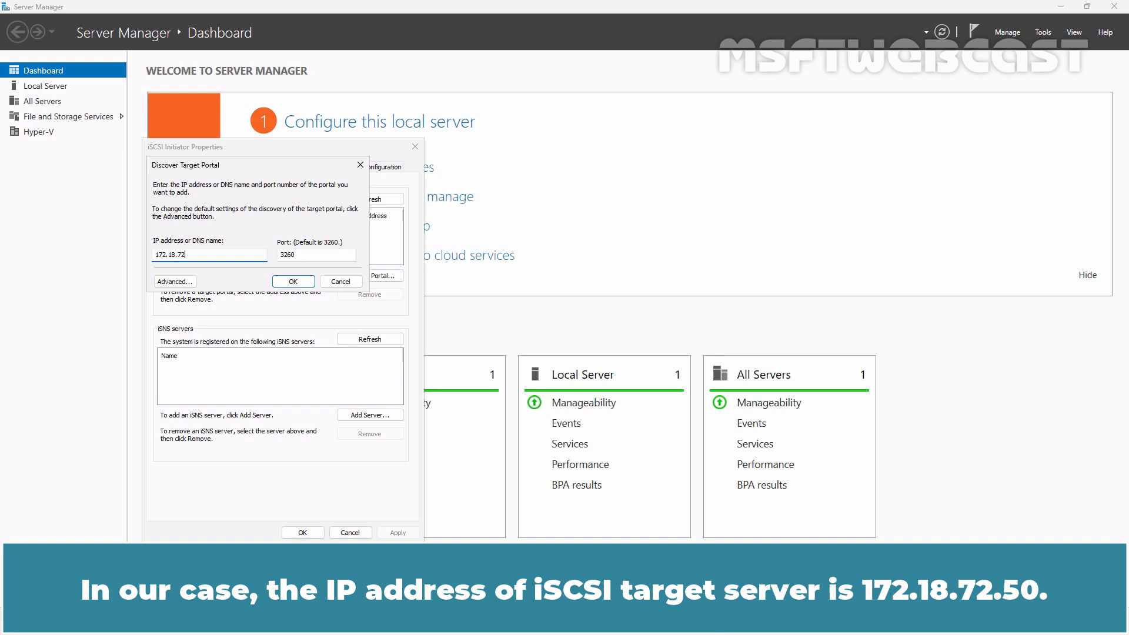
{"action": "type", "text": ".50"}
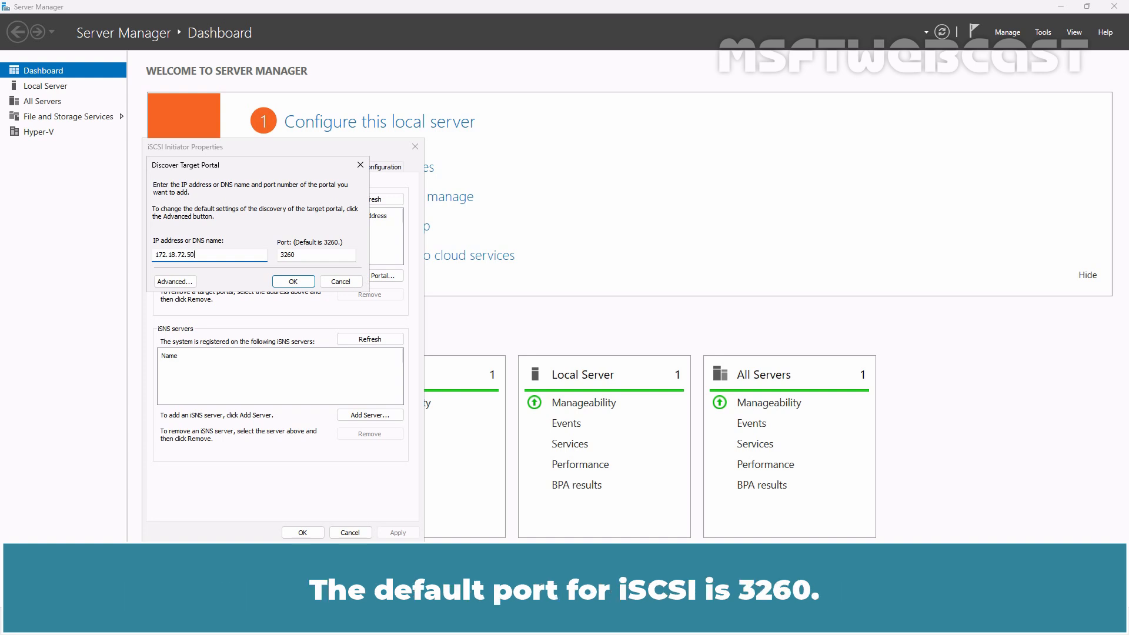
{"action": "left_click", "coordinate": [293, 281]}
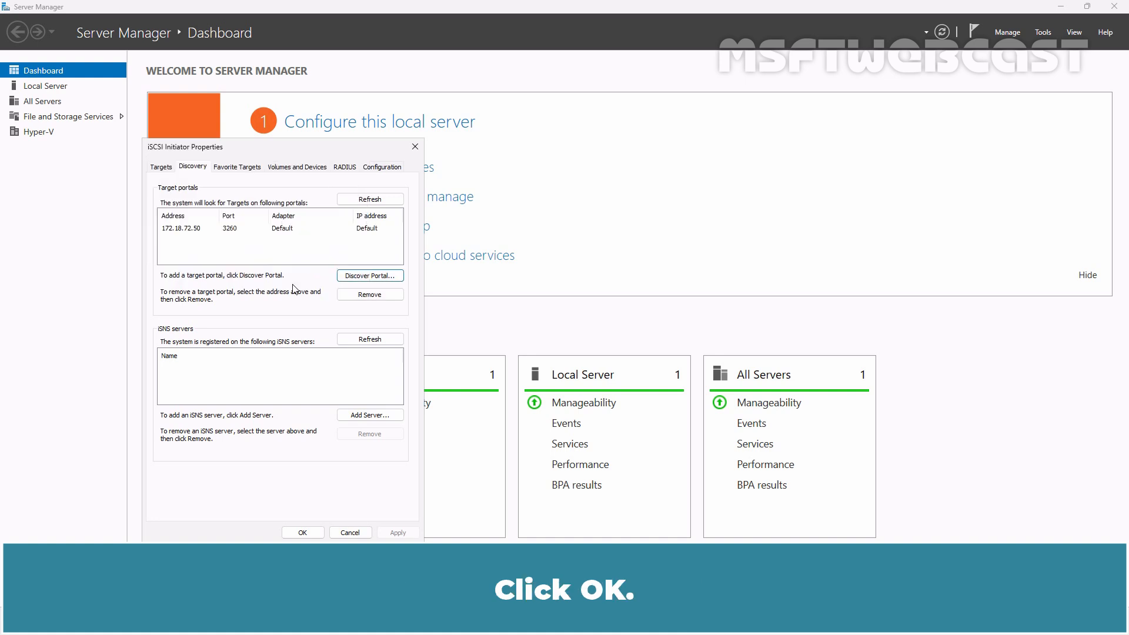
Connect to the discovered srt22-dc01 iSCSI target so its status shows Connected.
{"action": "left_click", "coordinate": [162, 166]}
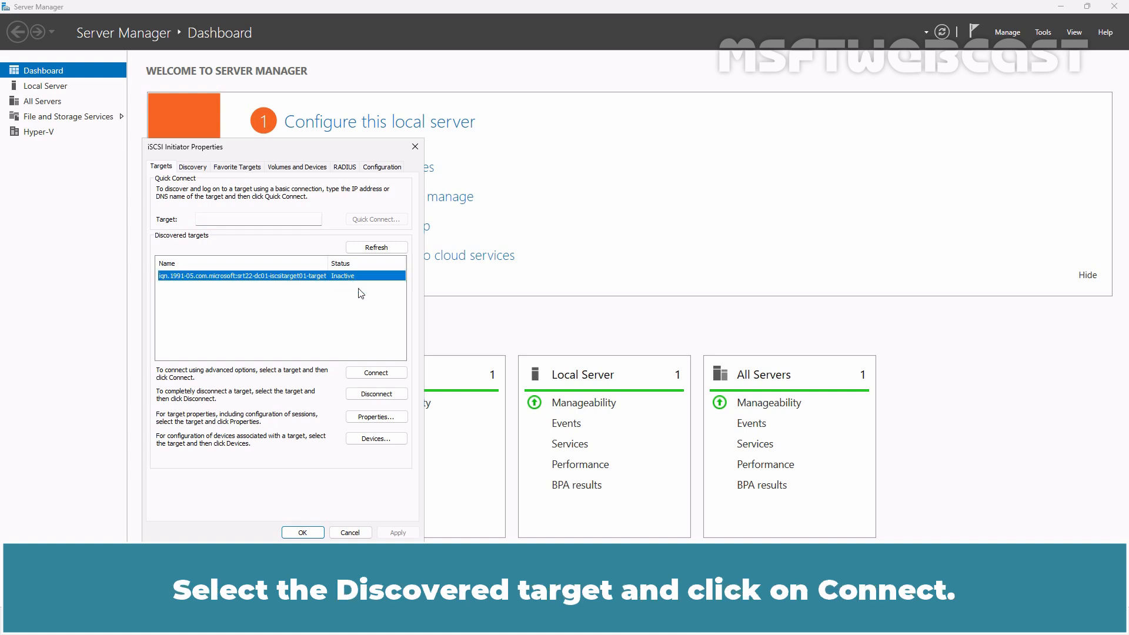
{"action": "left_click", "coordinate": [376, 373]}
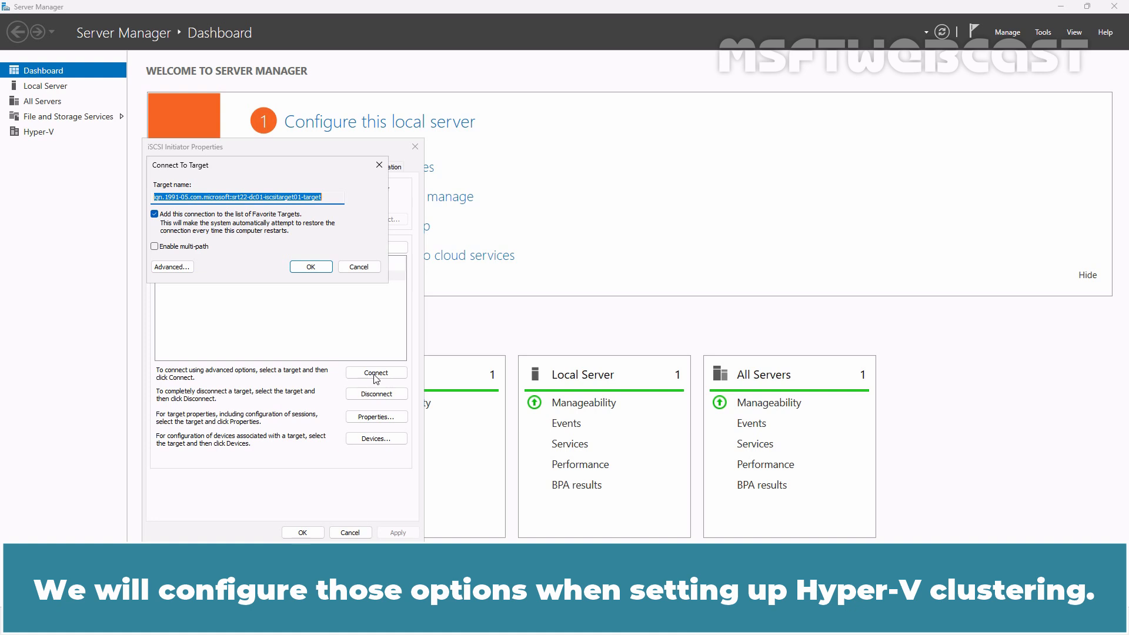
{"action": "left_click", "coordinate": [310, 267]}
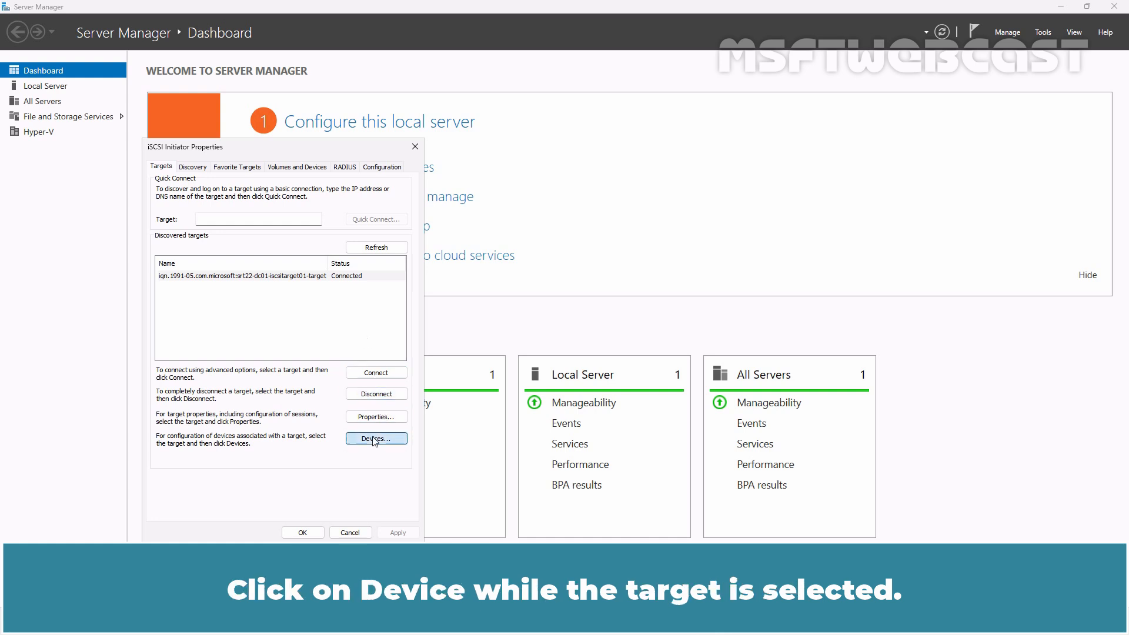
Review the target's devices showing Disk 2 at LUN 55, then close iSCSI Initiator Properties.
{"action": "left_click", "coordinate": [376, 439]}
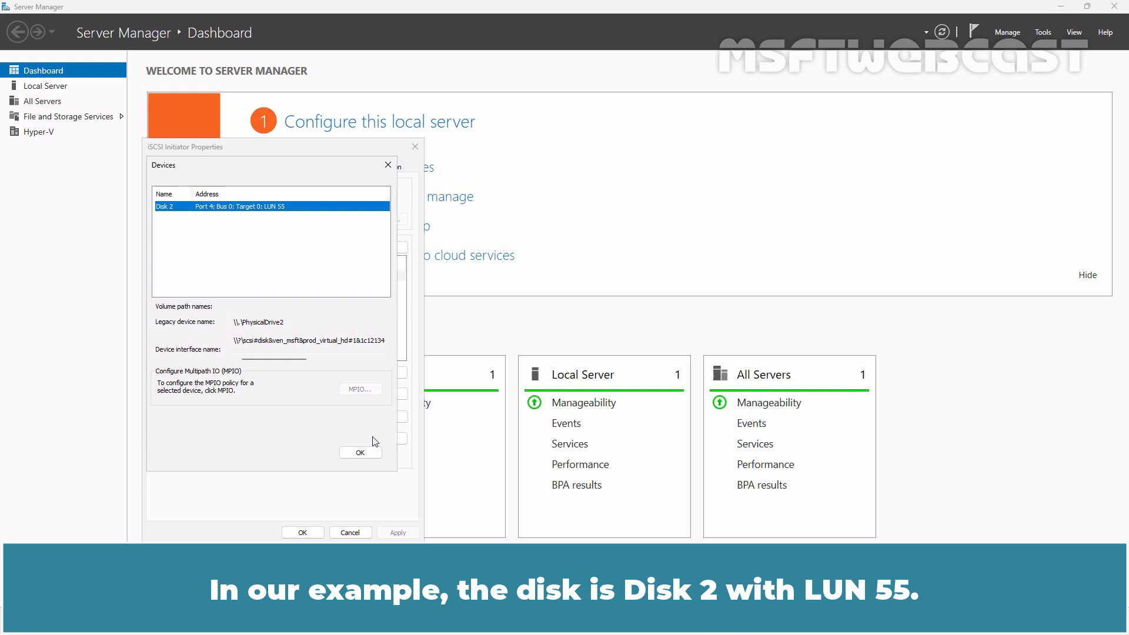
{"action": "left_click", "coordinate": [360, 452]}
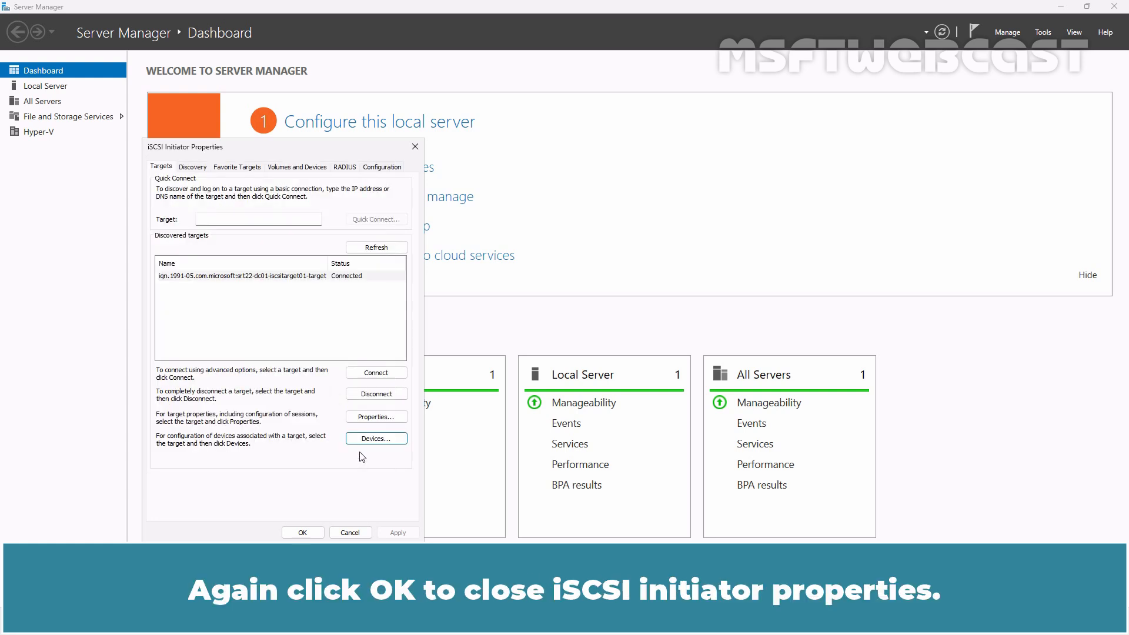
{"action": "left_click", "coordinate": [302, 532]}
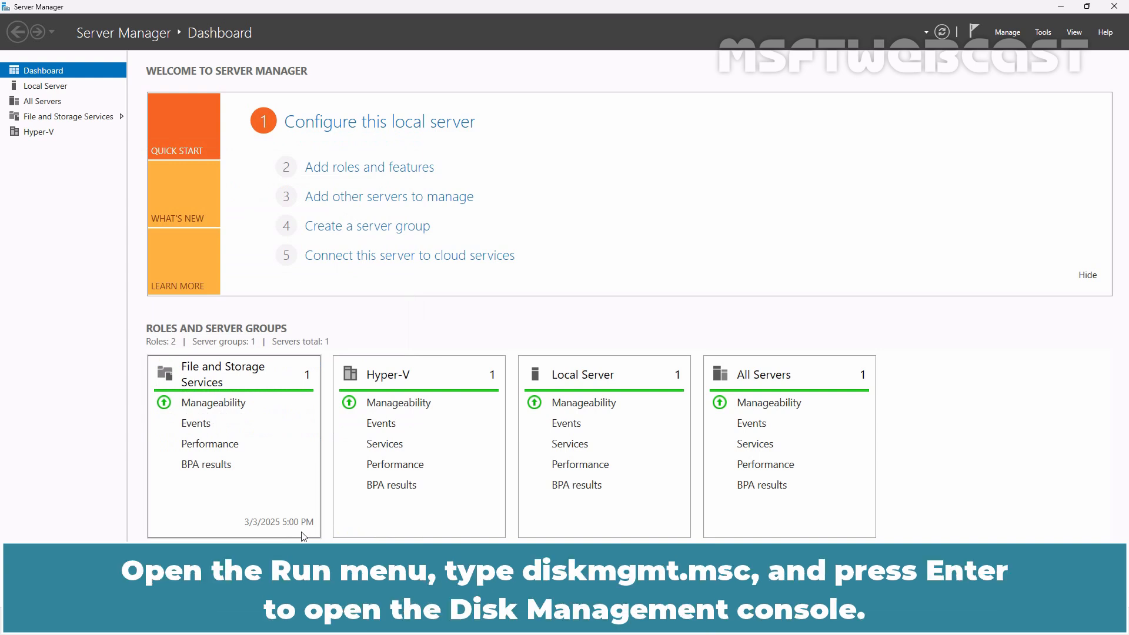
Launch Disk Management via diskmgmt.msc to see the new 100 GB Disk 2.
{"action": "type", "text": "diskmgmt."}
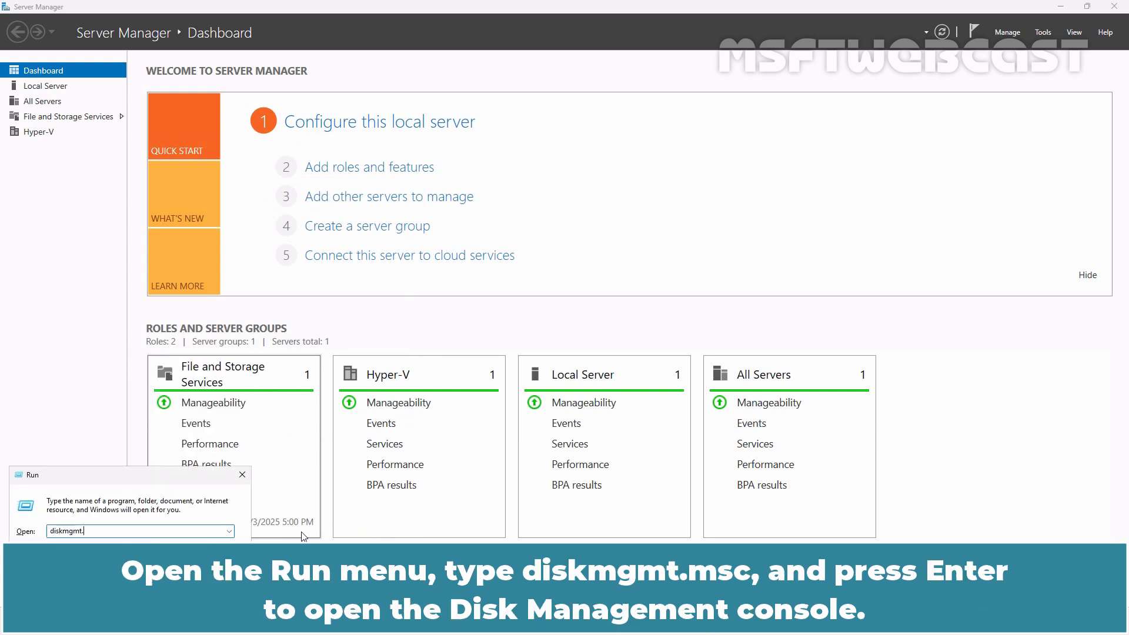
{"action": "key", "text": "Return"}
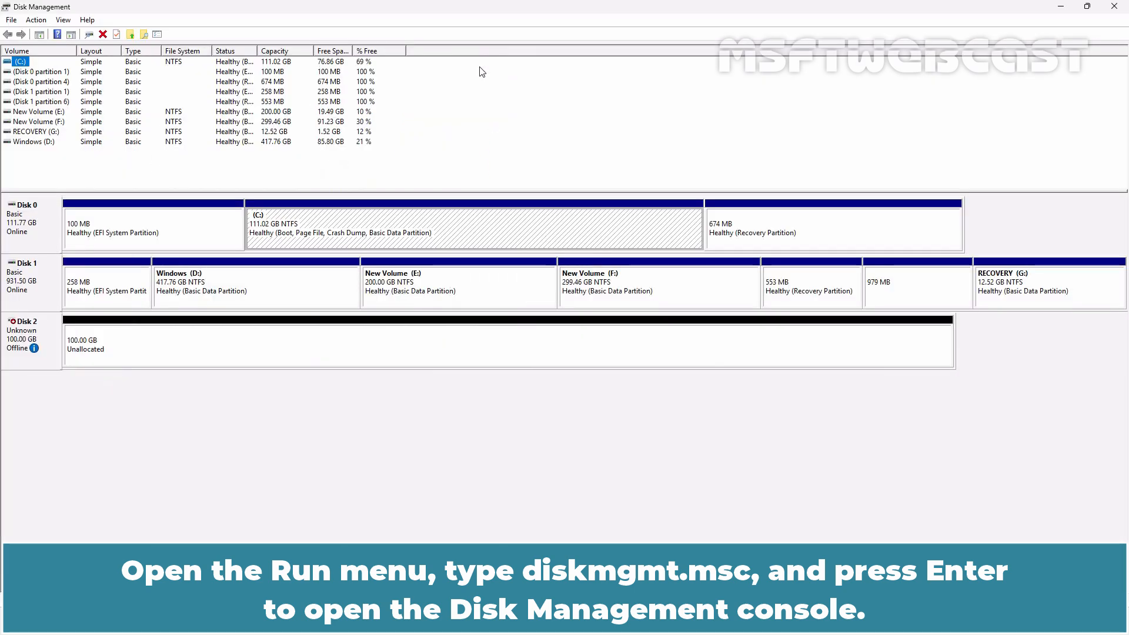
{"action": "mouse_move", "coordinate": [18, 348]}
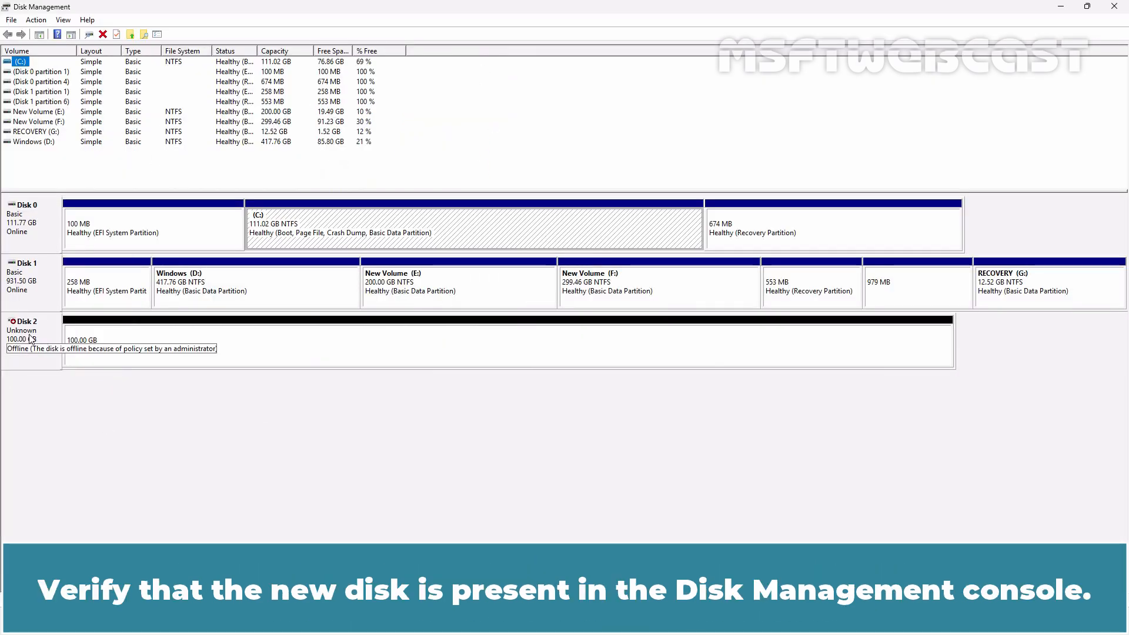